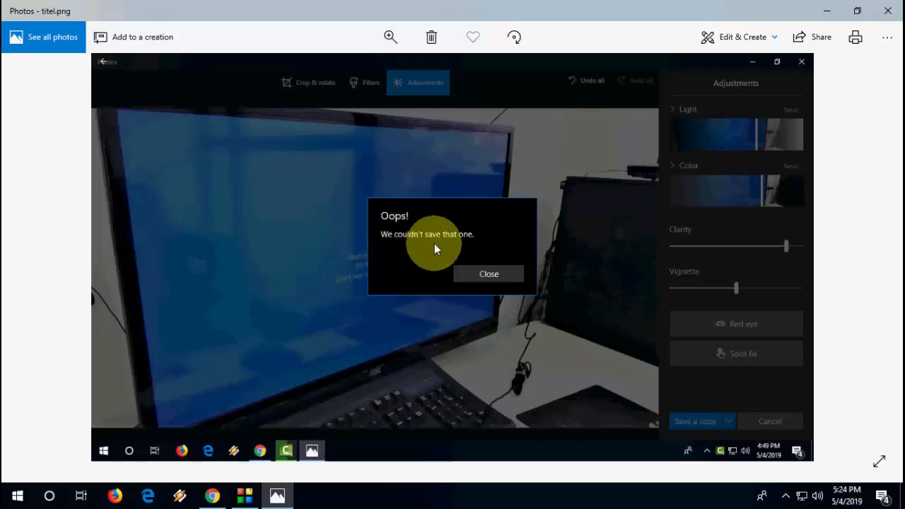
{"action": "mouse_move", "coordinate": [439, 242]}
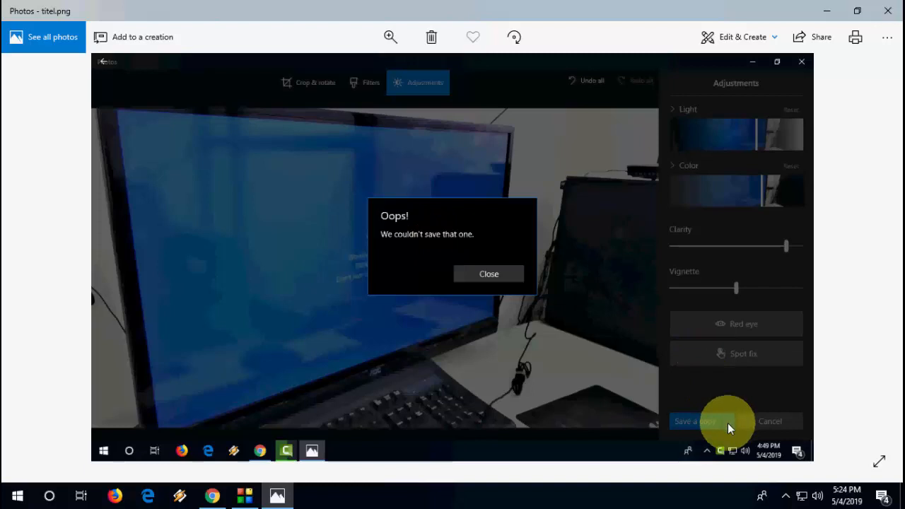
{"action": "mouse_move", "coordinate": [375, 255]}
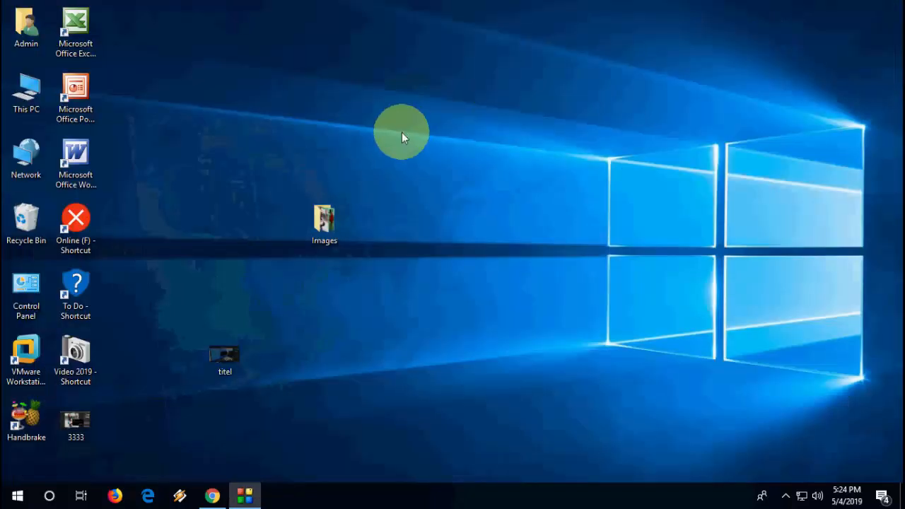
Return to the erroring photo, enter Edit mode and save the edit as a separate copy
{"action": "left_click", "coordinate": [17, 495]}
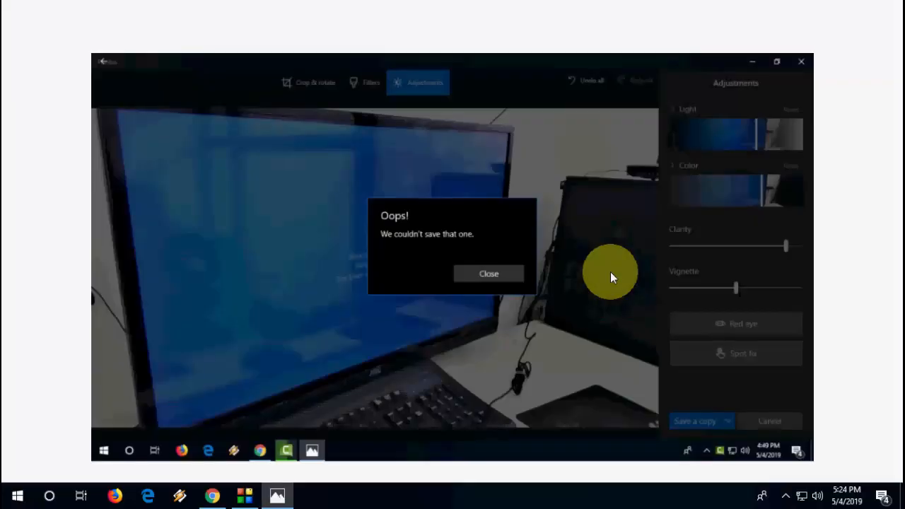
{"action": "left_click", "coordinate": [738, 37]}
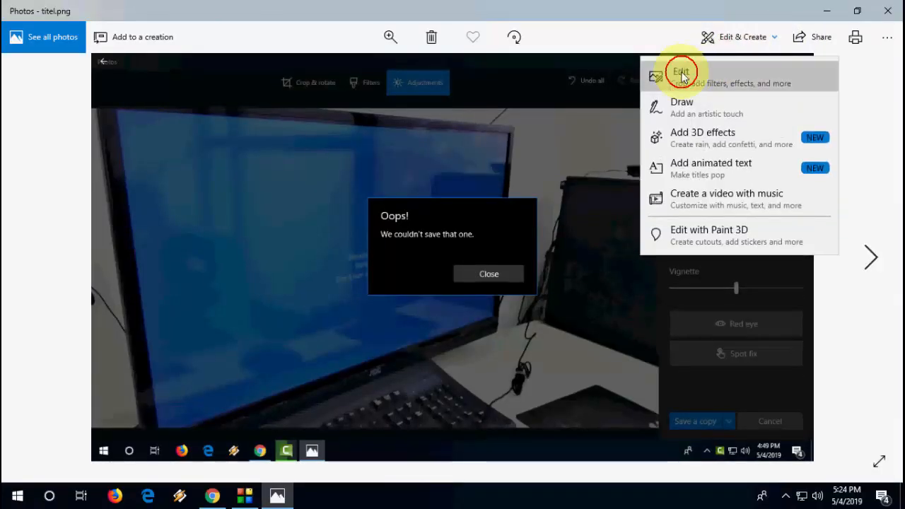
{"action": "left_click", "coordinate": [681, 71]}
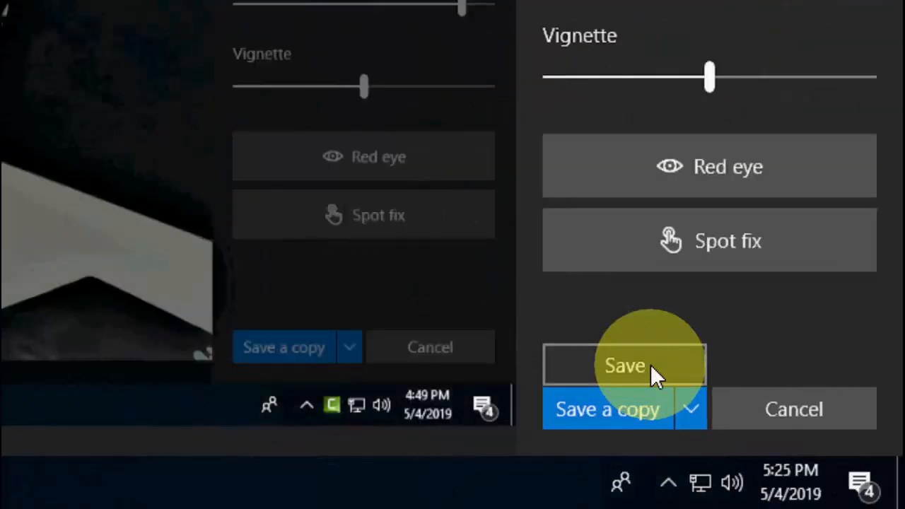
{"action": "left_click", "coordinate": [624, 364]}
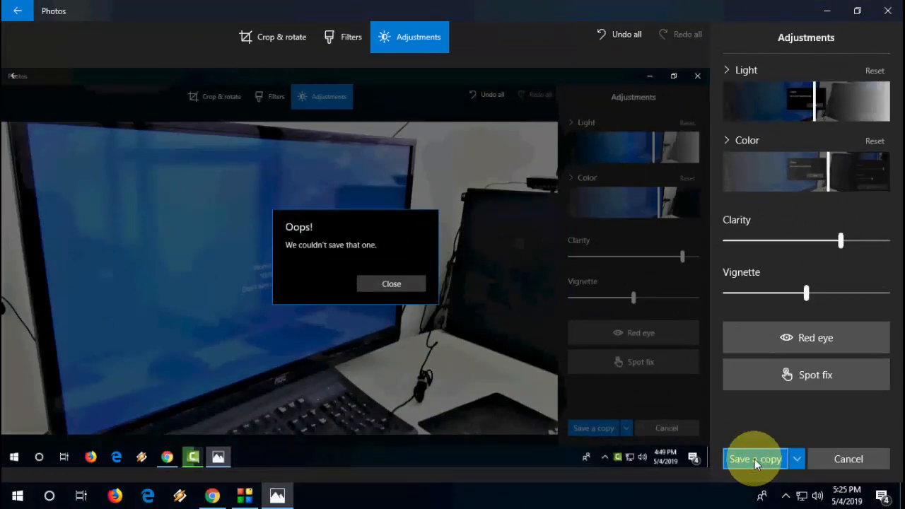
{"action": "mouse_move", "coordinate": [738, 424]}
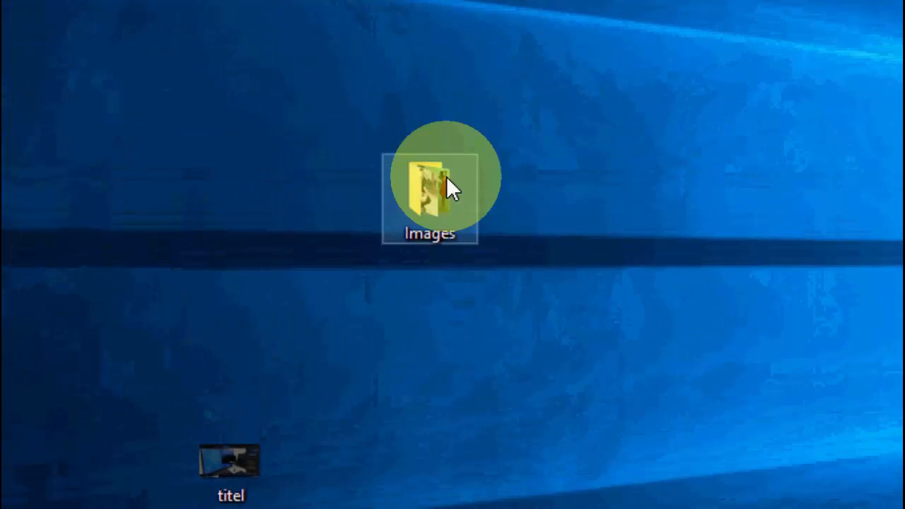
{"action": "mouse_move", "coordinate": [438, 205]}
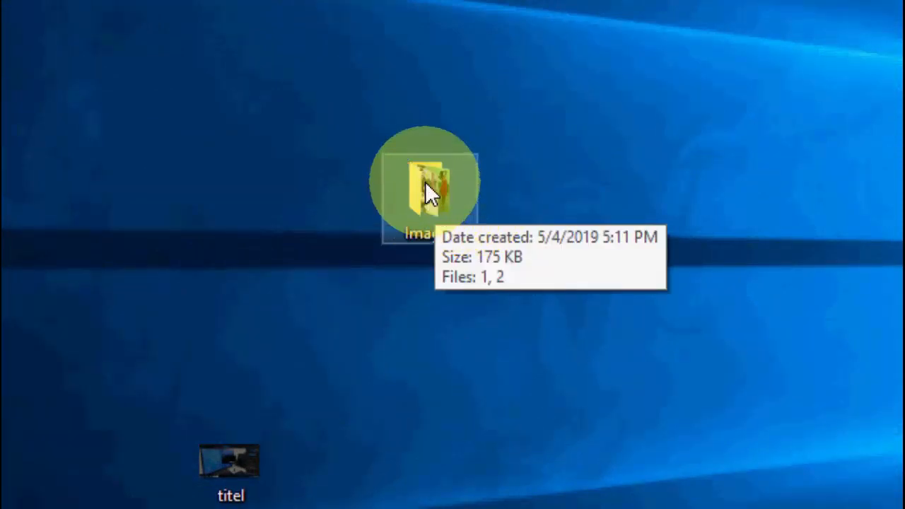
Show the Images folder's Properties on the Security tab with its user permissions
{"action": "right_click", "coordinate": [424, 187]}
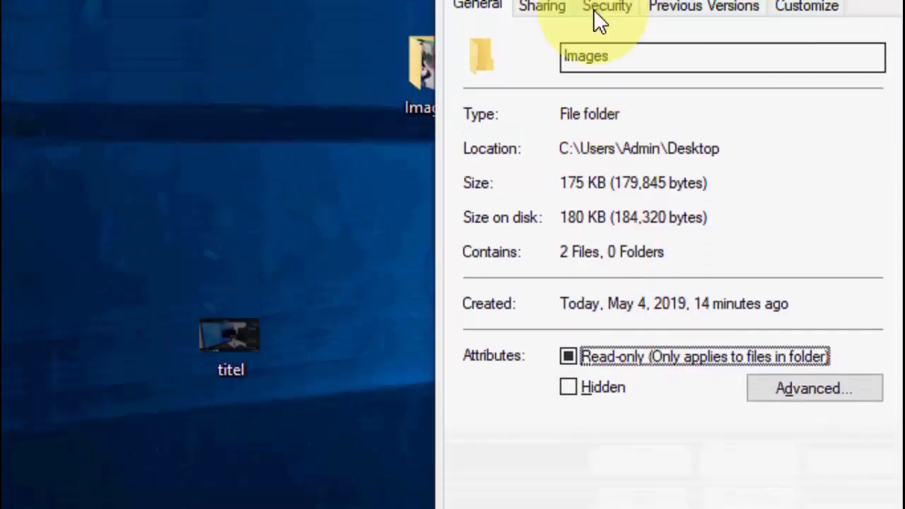
{"action": "left_click", "coordinate": [607, 6]}
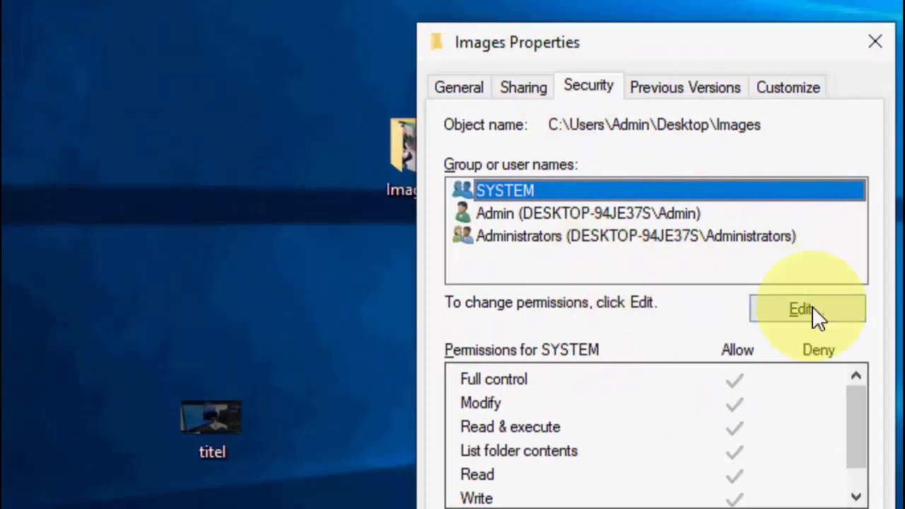
Make the Images folder permissions editable for the Admin account and review the list
{"action": "left_click", "coordinate": [800, 308]}
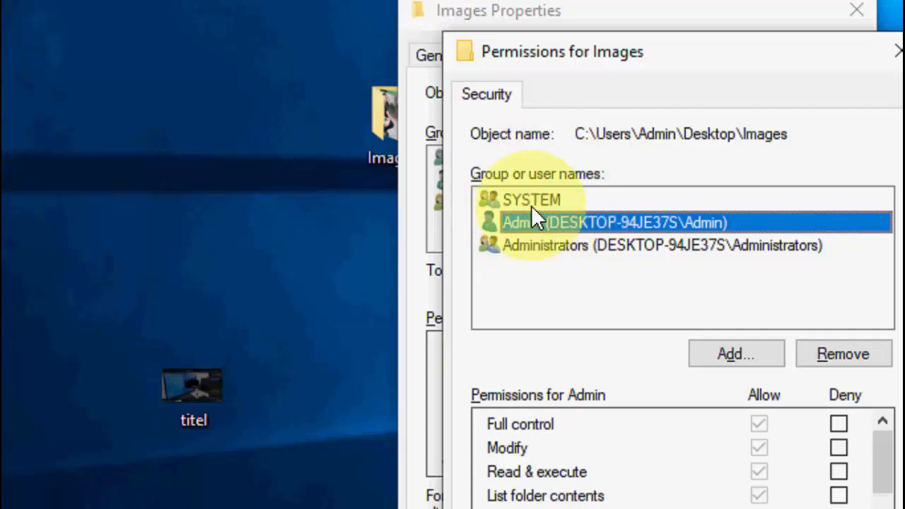
{"action": "mouse_move", "coordinate": [535, 255]}
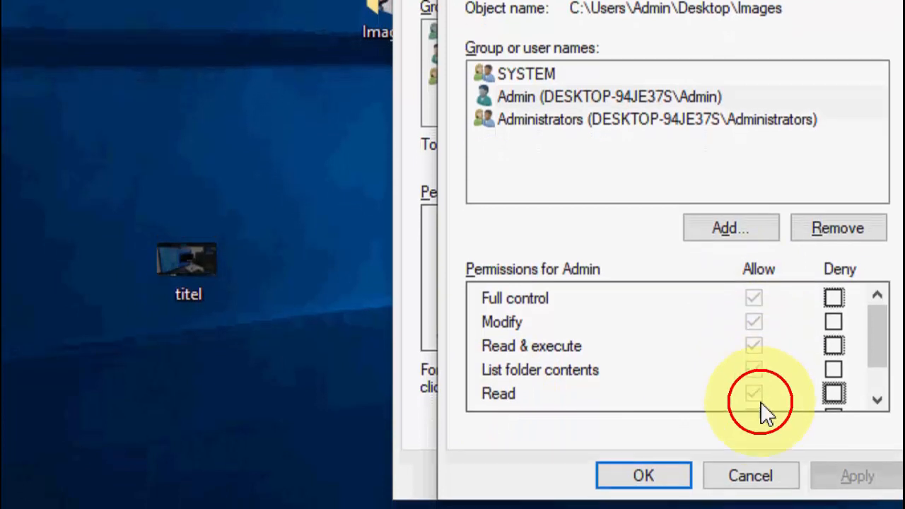
{"action": "scroll", "scroll_direction": "down", "scroll_amount": 3}
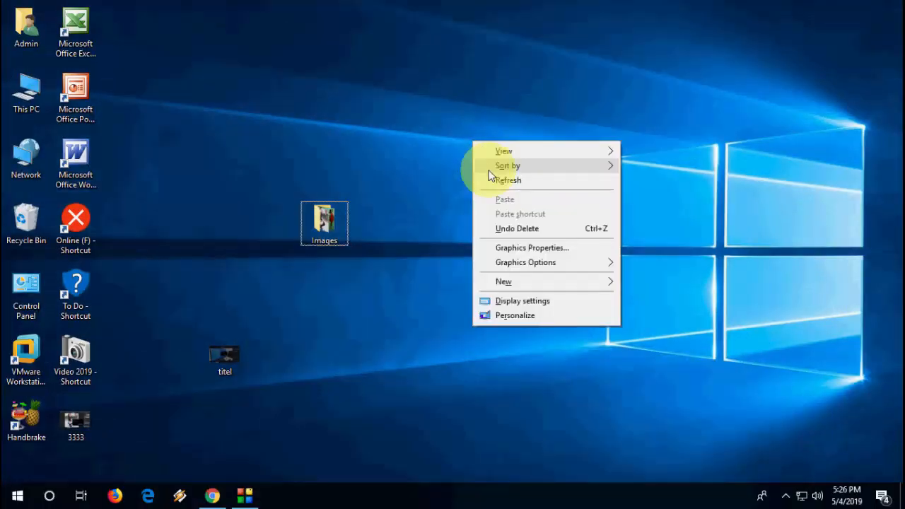
Reach Apps & features in Settings and filter the installed apps by 'photo'
{"action": "left_click", "coordinate": [495, 186]}
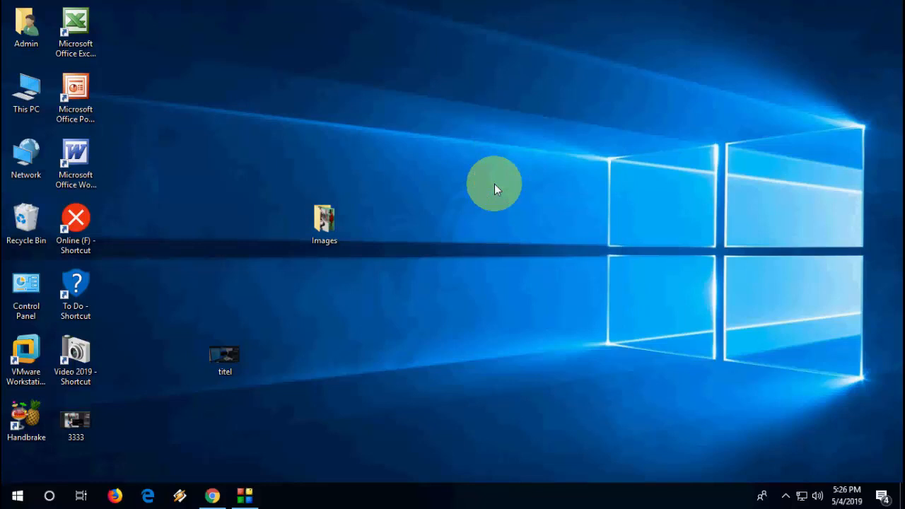
{"action": "mouse_move", "coordinate": [90, 458]}
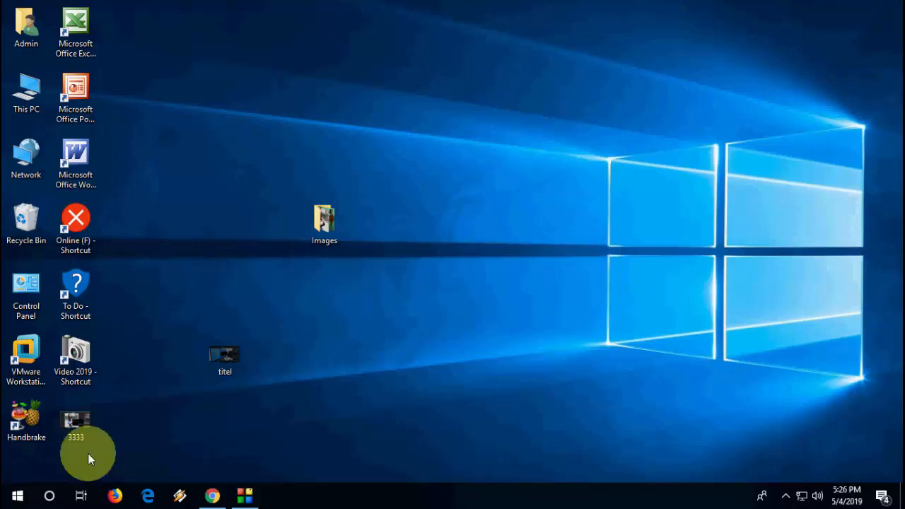
{"action": "left_click", "coordinate": [17, 495]}
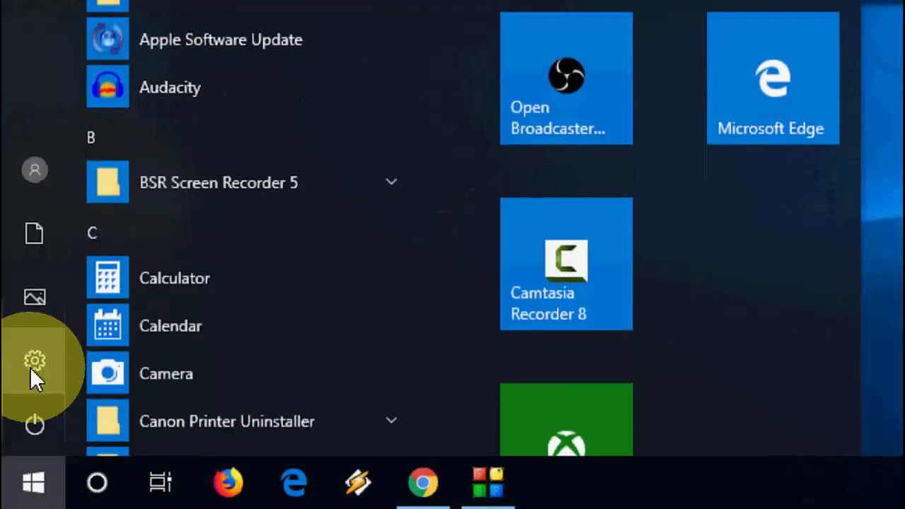
{"action": "left_click", "coordinate": [34, 360]}
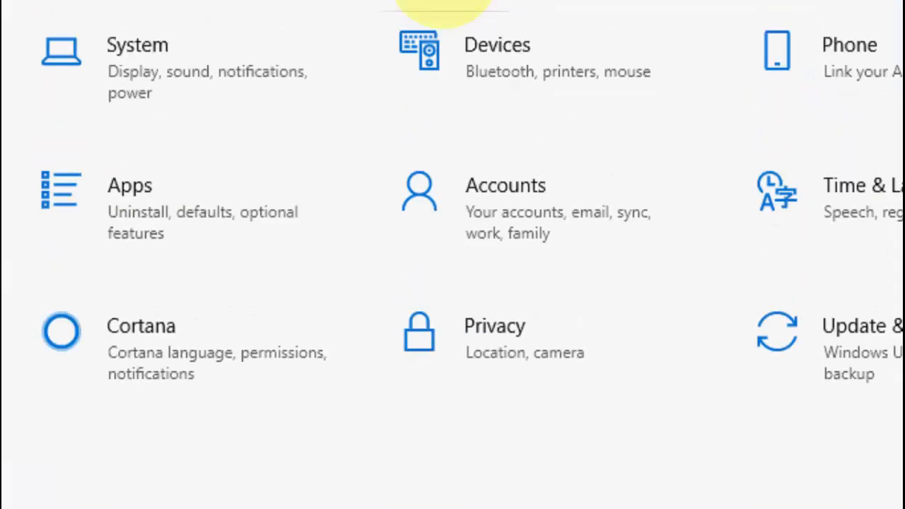
{"action": "left_click", "coordinate": [130, 185]}
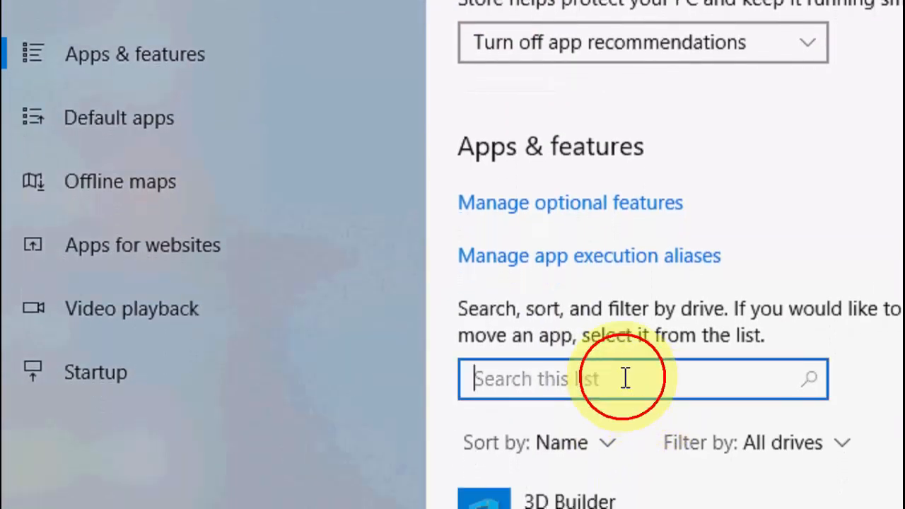
{"action": "type", "text": "photo"}
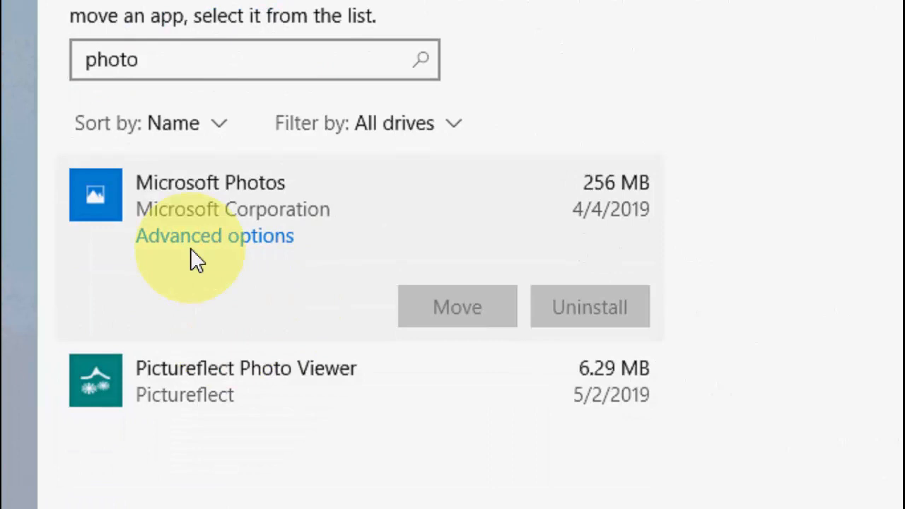
In Microsoft Photos' advanced options, run Repair and then start a Reset to defaults
{"action": "left_click", "coordinate": [215, 235]}
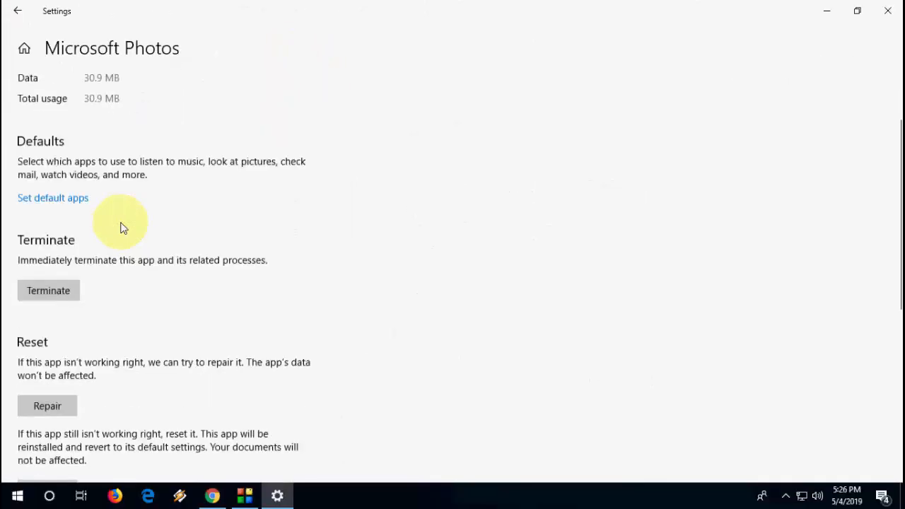
{"action": "scroll", "scroll_direction": "down", "scroll_amount": 3}
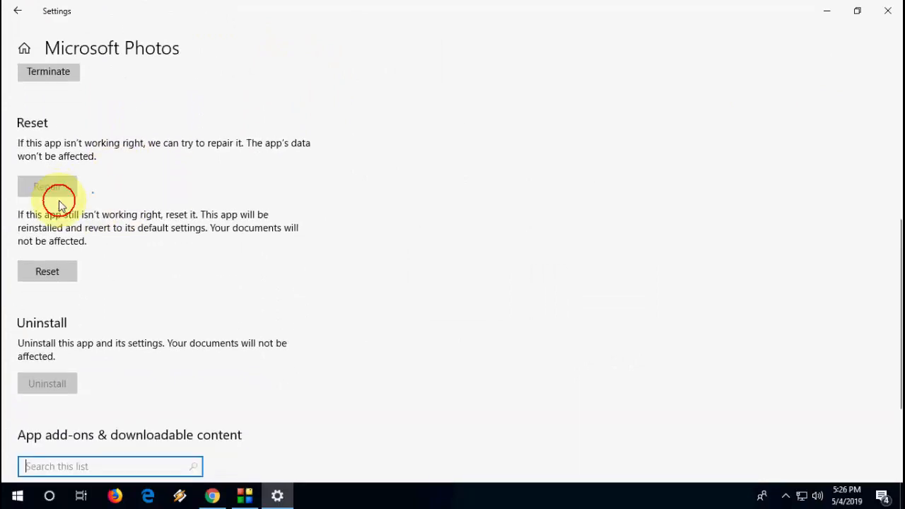
{"action": "left_click", "coordinate": [47, 187]}
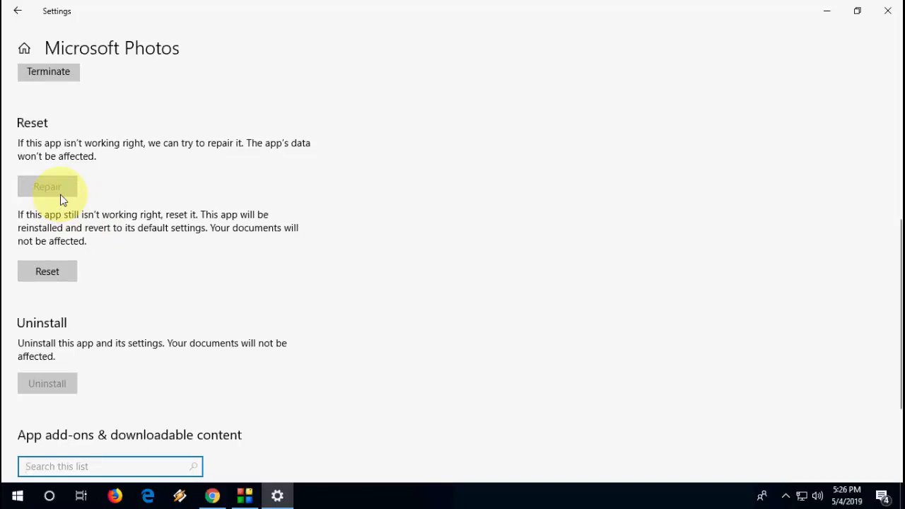
{"action": "left_click", "coordinate": [48, 187]}
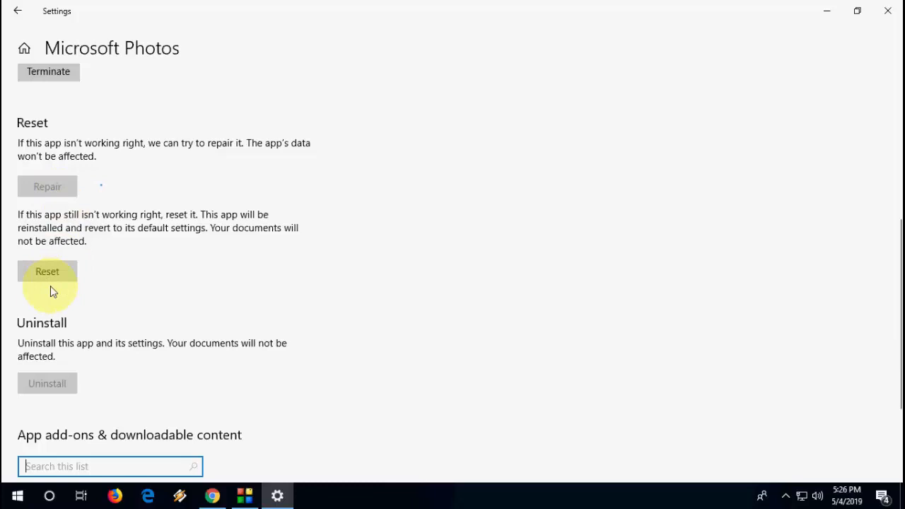
{"action": "left_click", "coordinate": [48, 272]}
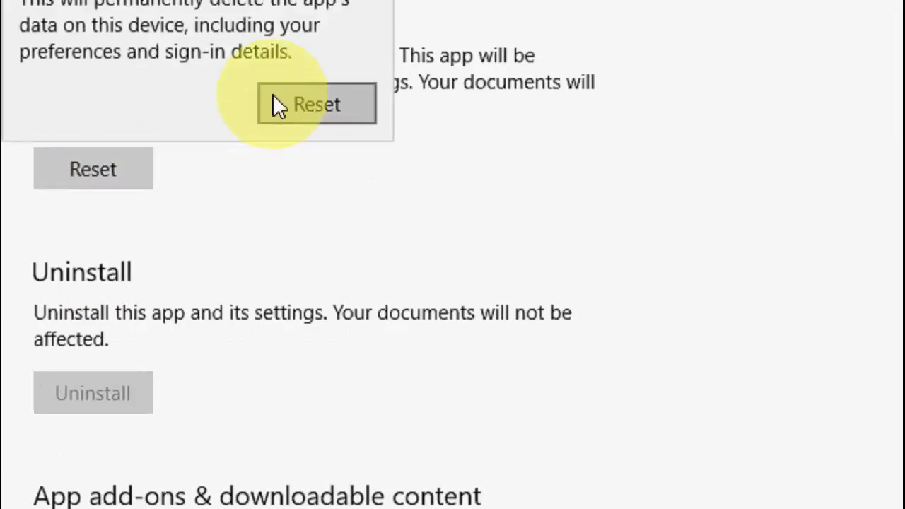